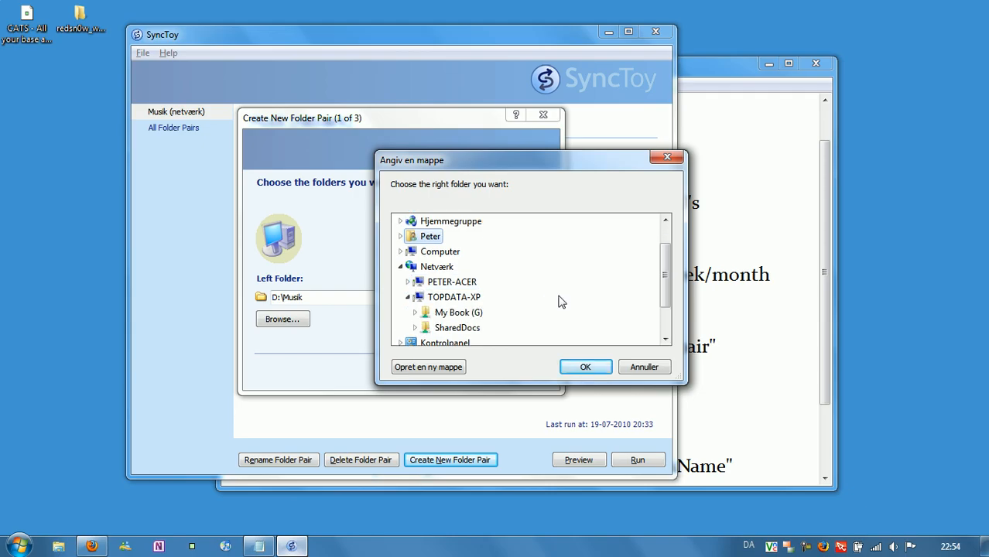
Create a new SyncToy folder pair with D:\Musik as the left folder.
left_click(585, 366)
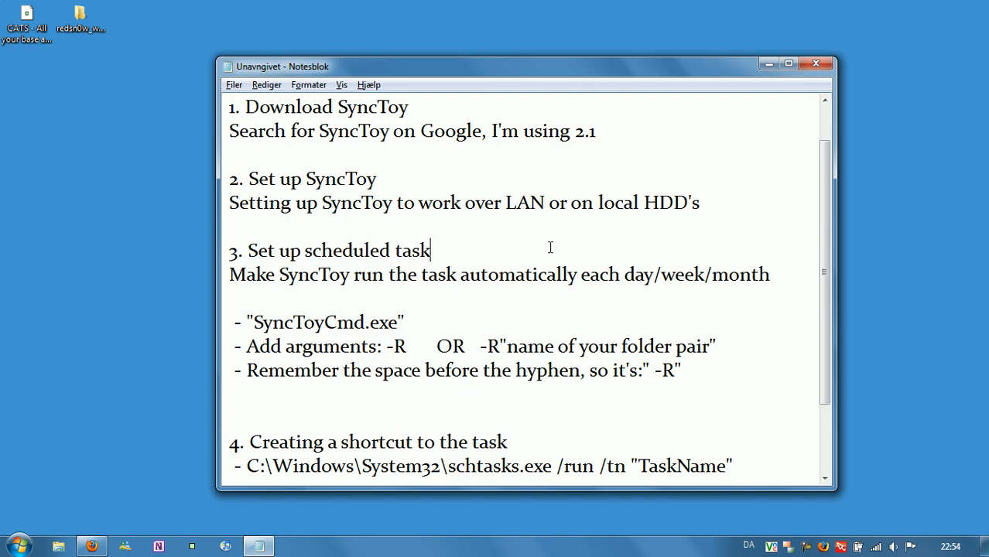
scroll("down", 3)
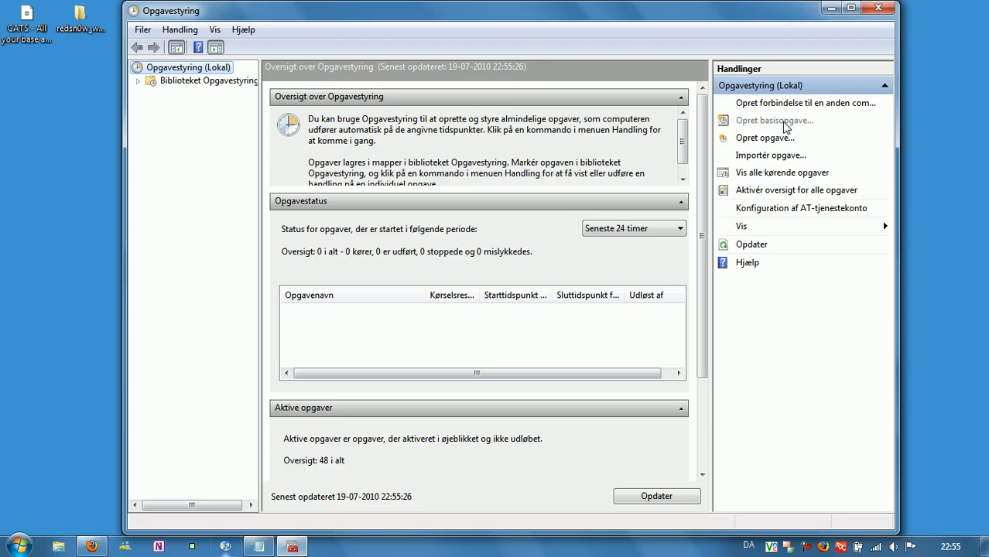
Launch the Create Basic Task wizard from Task Scheduler's Actions pane.
left_click(774, 120)
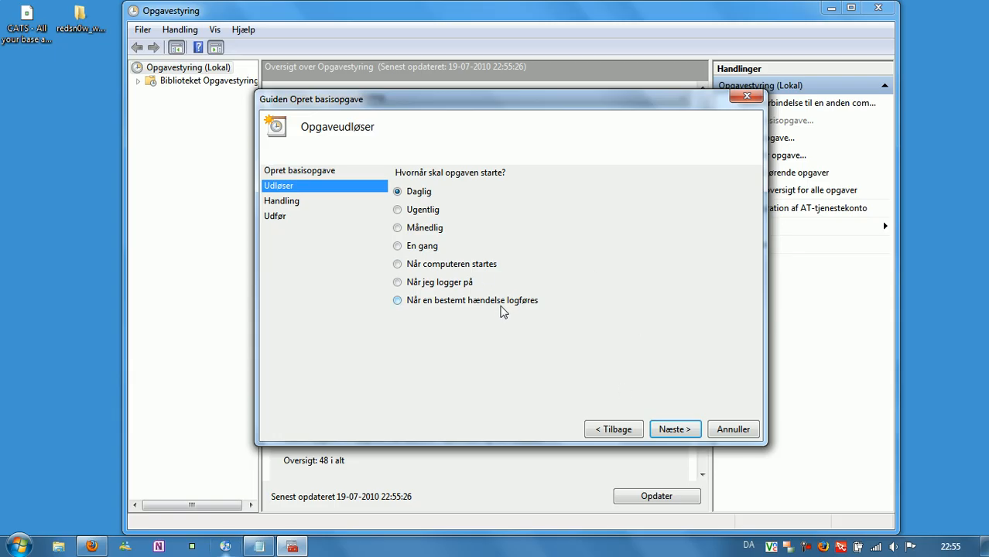
Set the basic task trigger to Daily and continue.
left_click(674, 429)
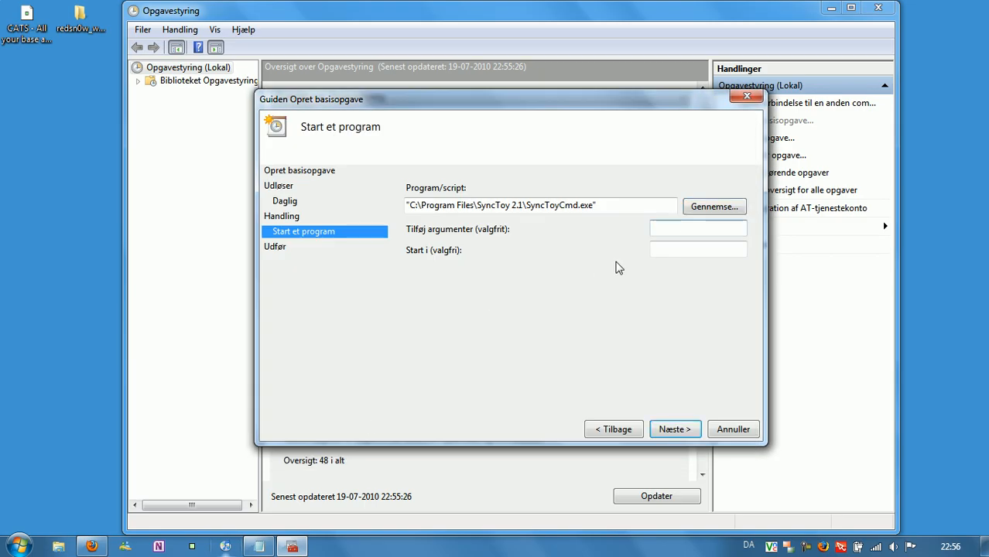